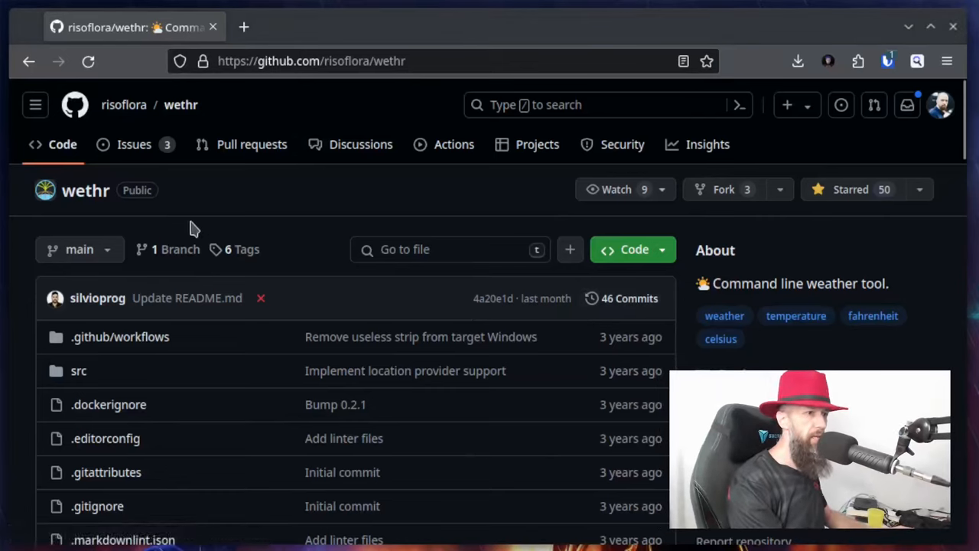
mouse_move(84, 226)
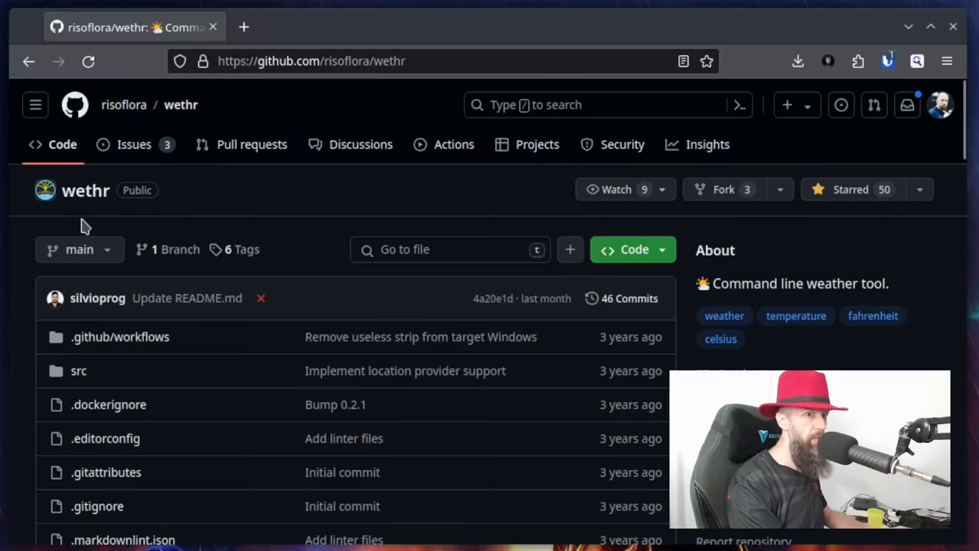
Browse the wethr repository page and go to its latest release, v0.6.0.
scroll("down", 3)
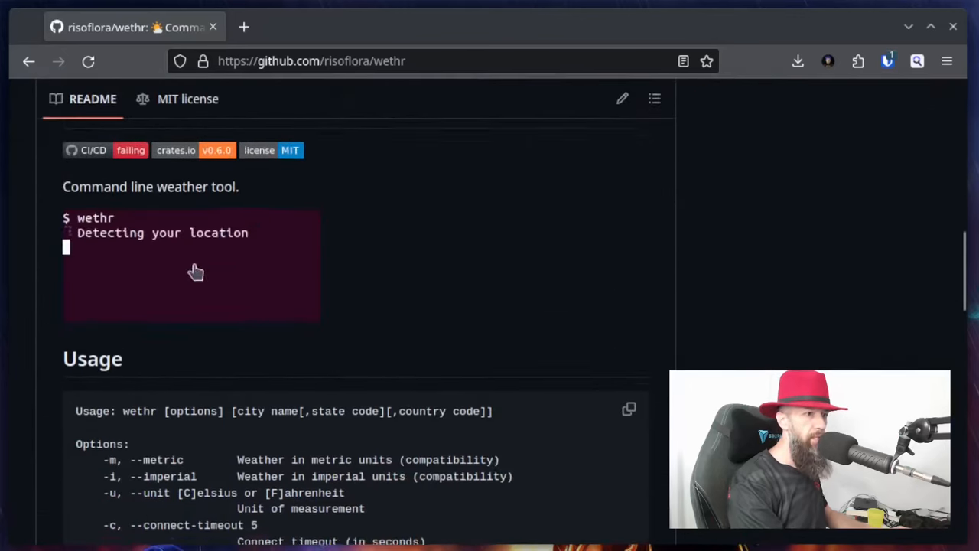
scroll("down", 3)
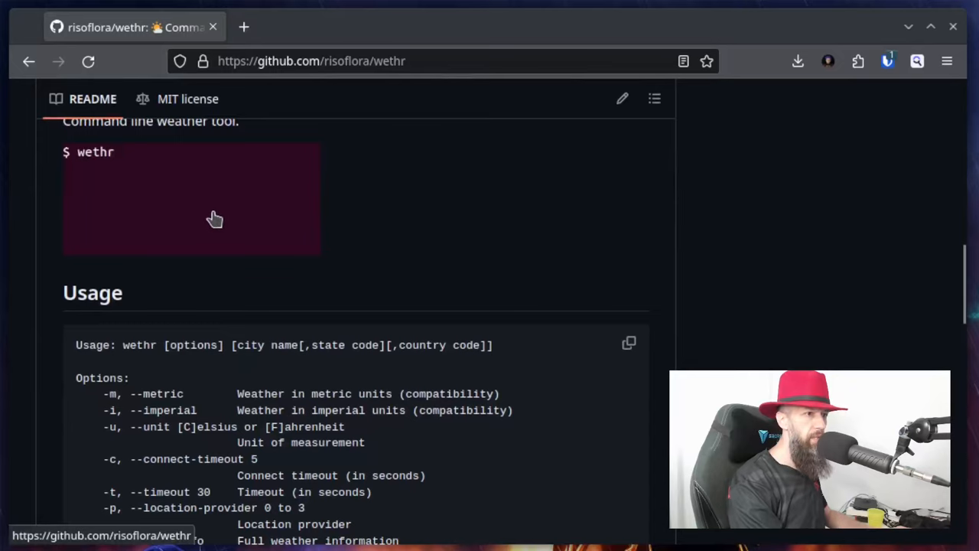
scroll("down", 3)
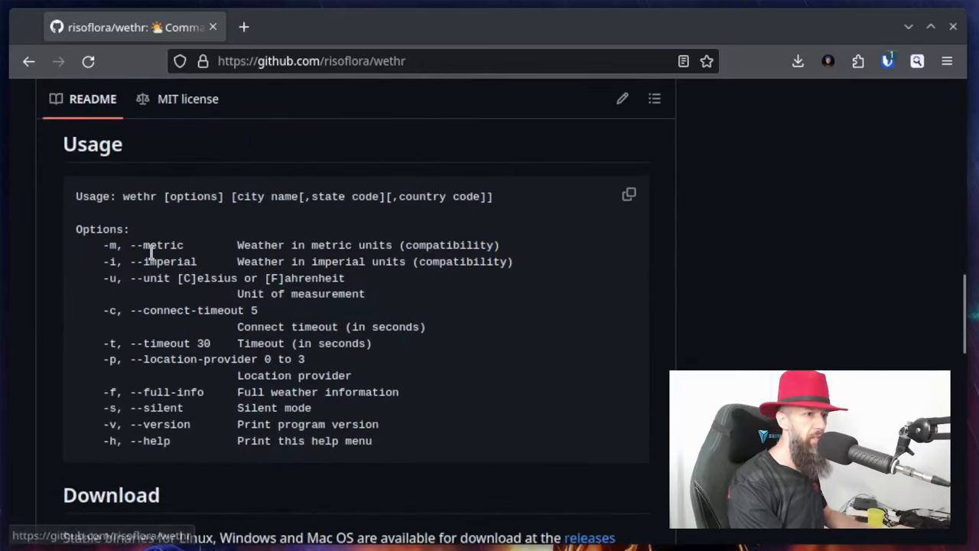
scroll("down", 3)
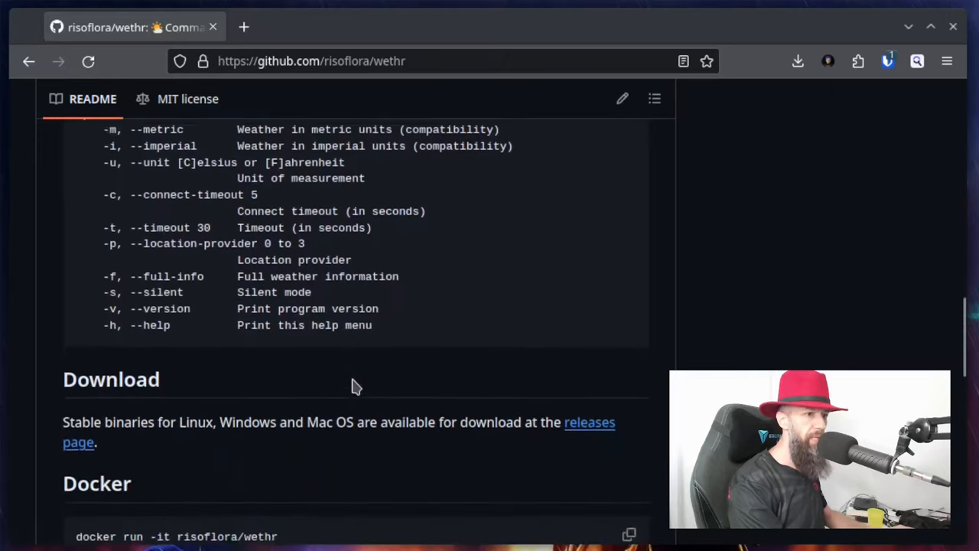
scroll("up", 3)
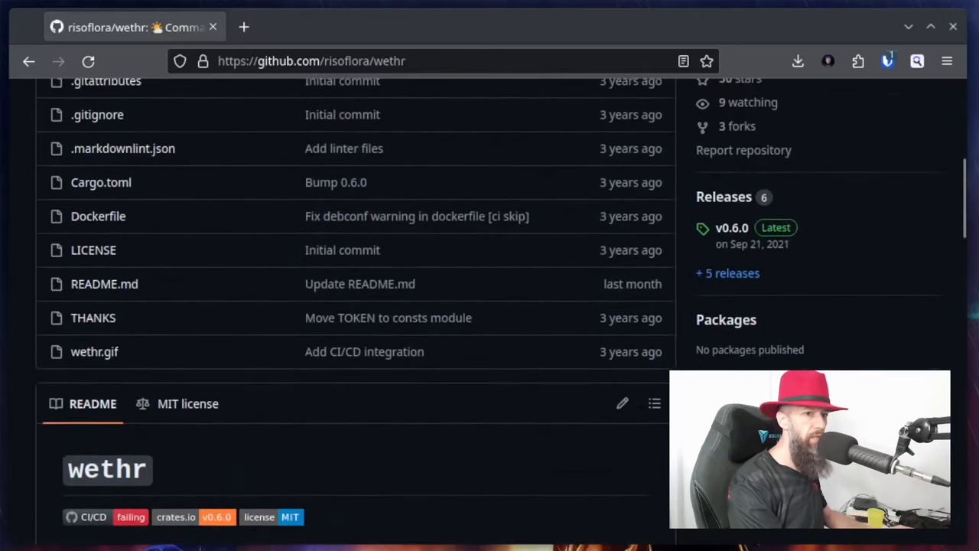
mouse_move(771, 297)
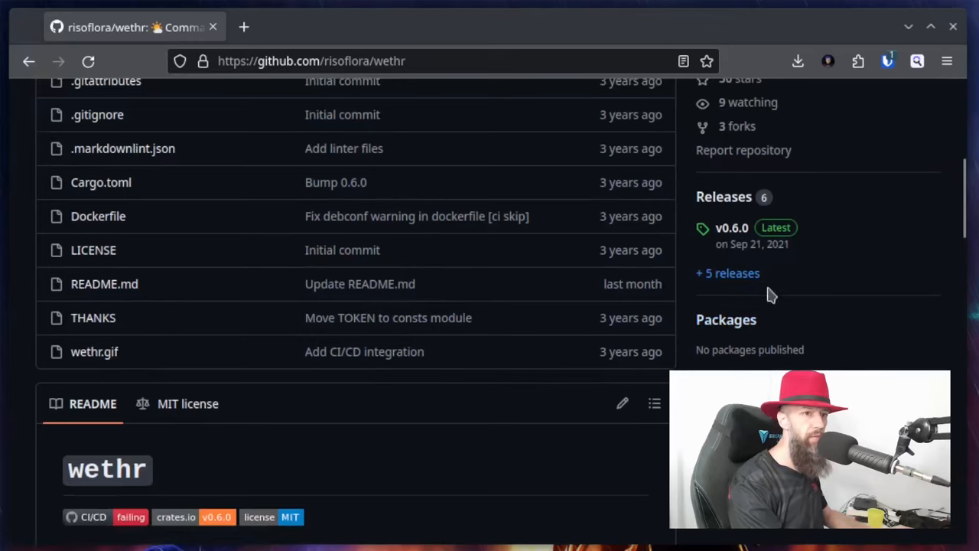
left_click(732, 226)
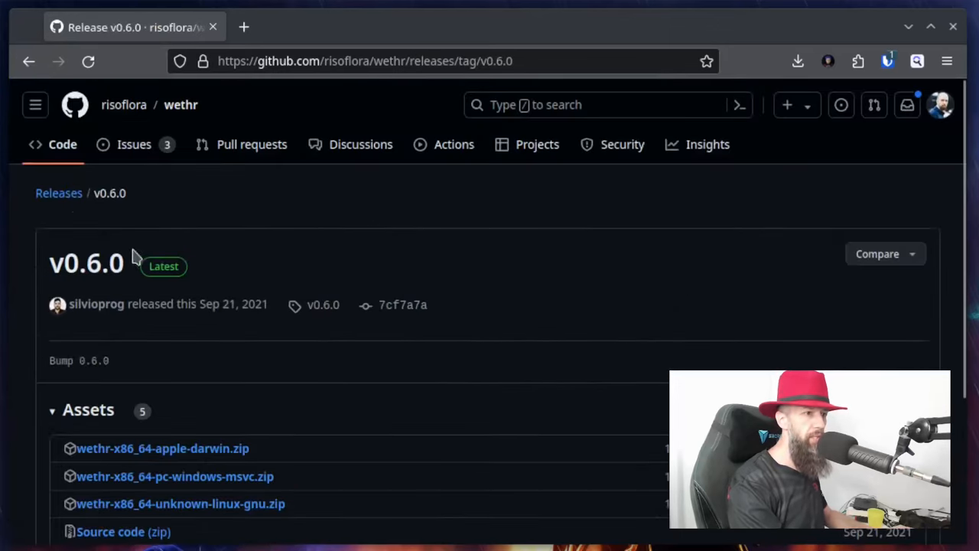
Download the wethr-x86_64-unknown-linux-gnu.zip asset from the release.
scroll("down", 3)
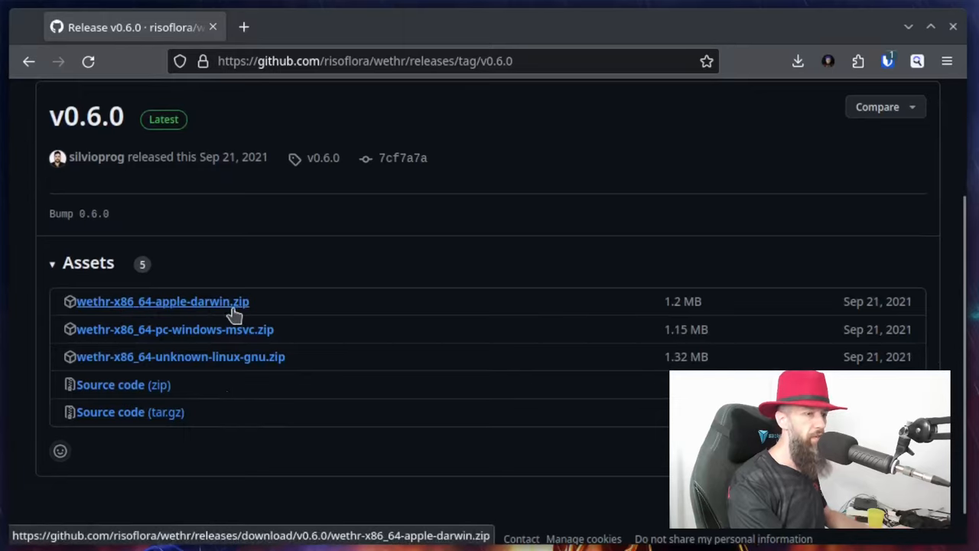
mouse_move(159, 343)
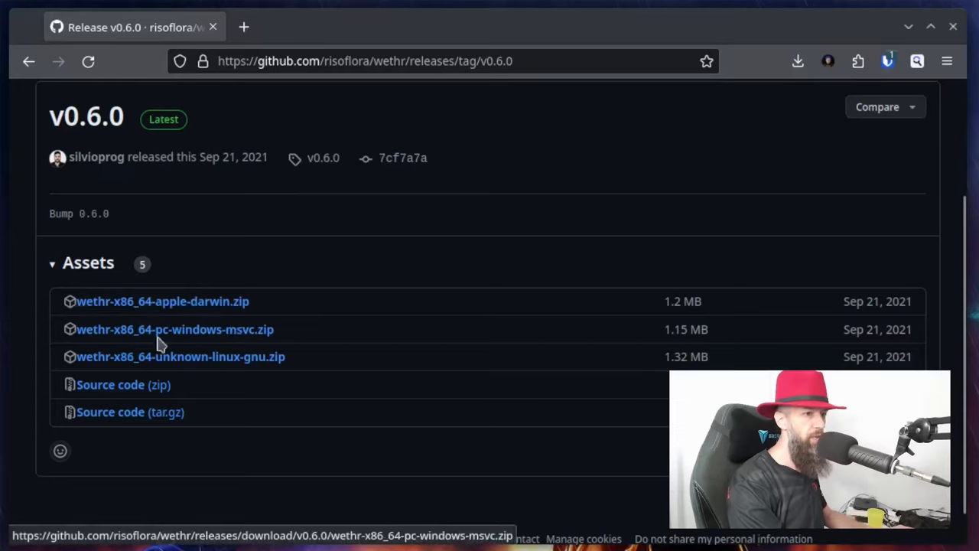
left_click(174, 329)
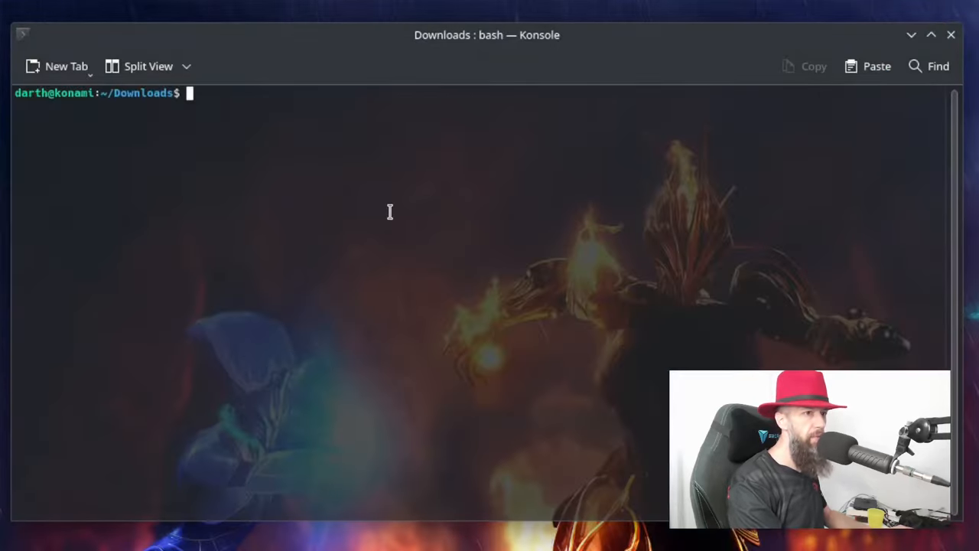
Unzip wethr-x86_64-unknown-linux-gnu.zip and run ./wethr, reporting Zagreb, Croatia at 24.17C.
type("unzip wethr-x86_64-unknown-linux-gnu.zip")
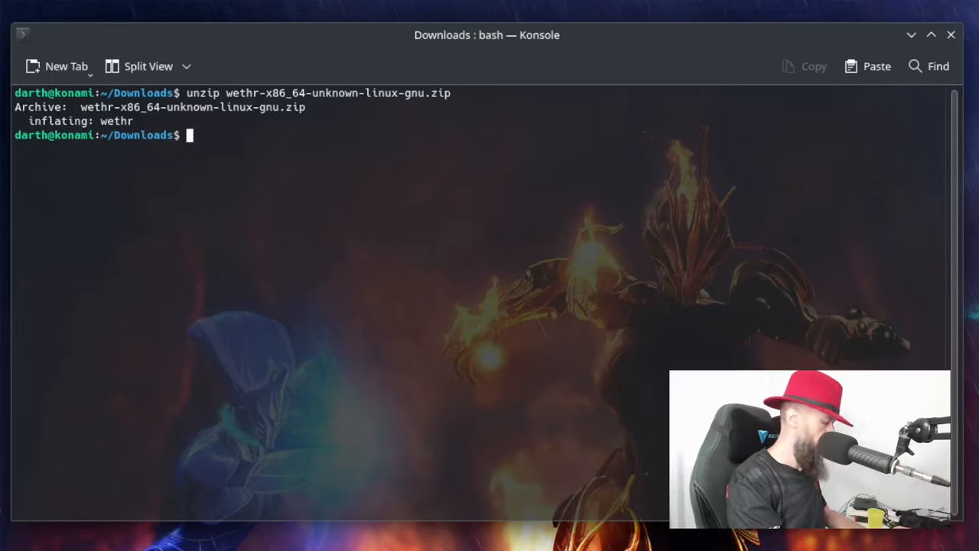
type("./wethr")
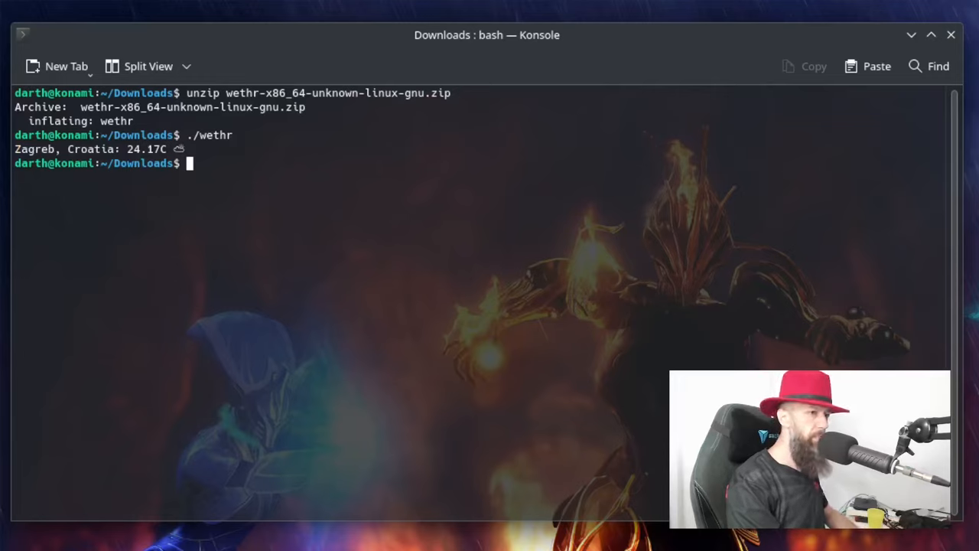
Run ./wethr -h for the option list, then ./wethr -f for the full Zagreb weather report.
type("./wethr -h")
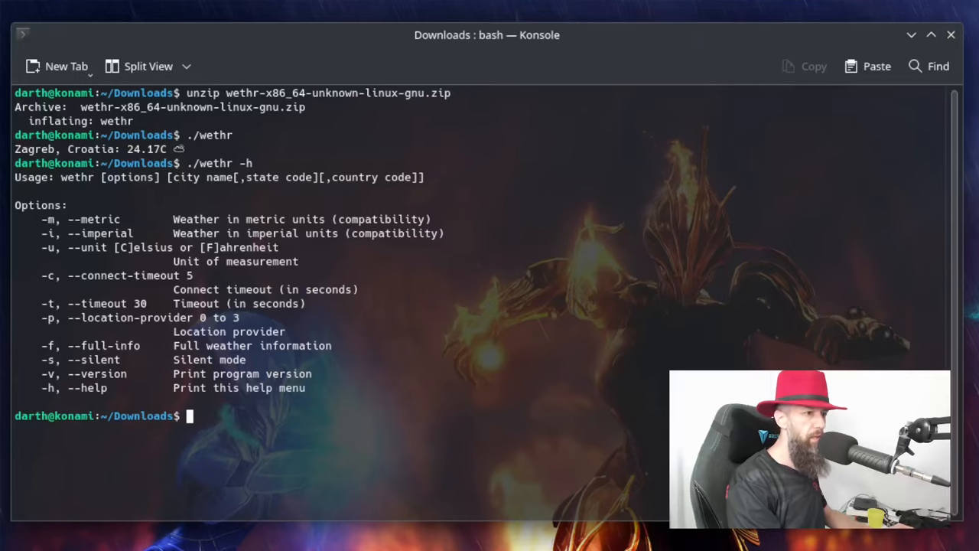
type("./wethr -")
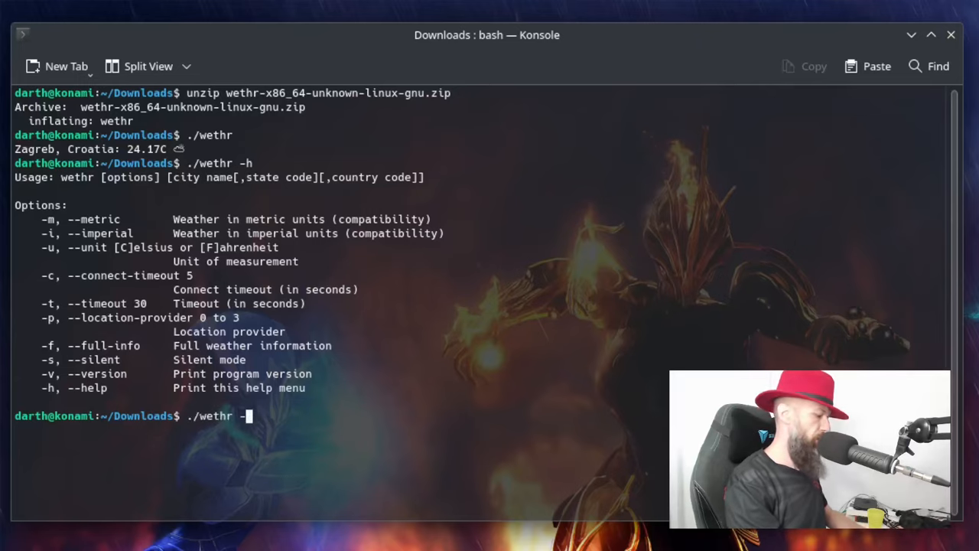
key("Return")
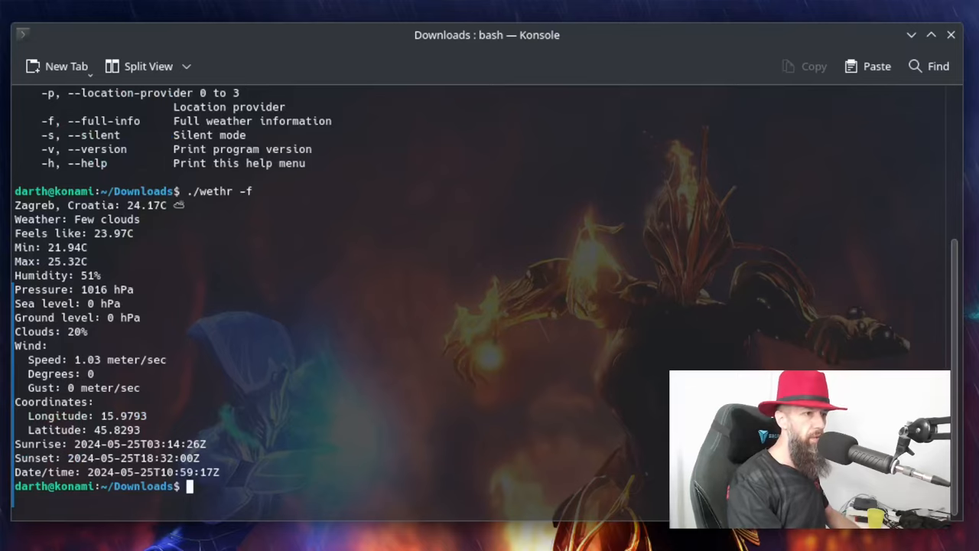